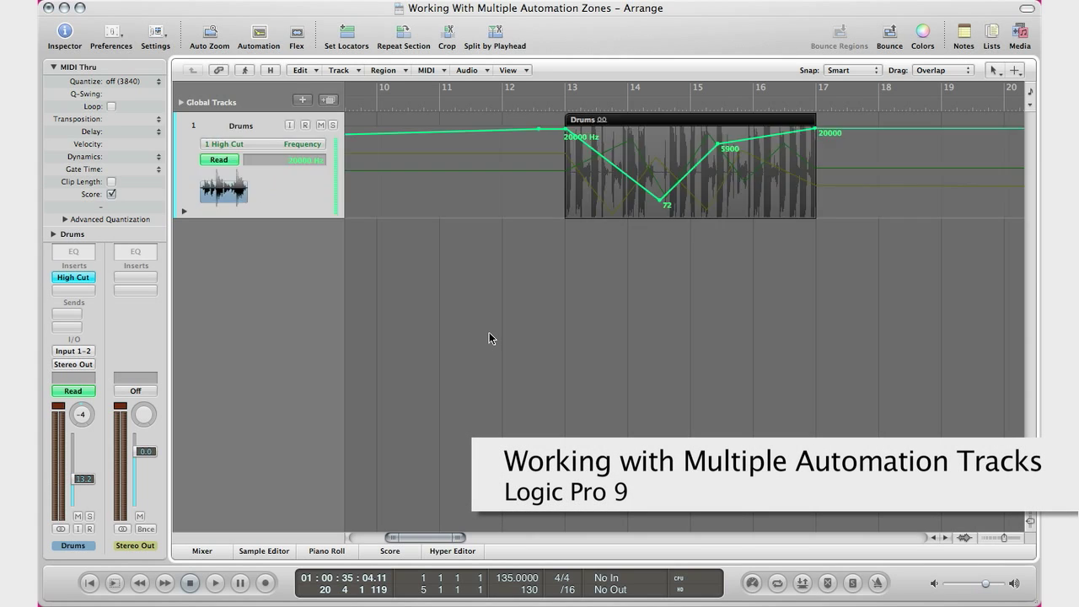
pyautogui.moveTo(612, 271)
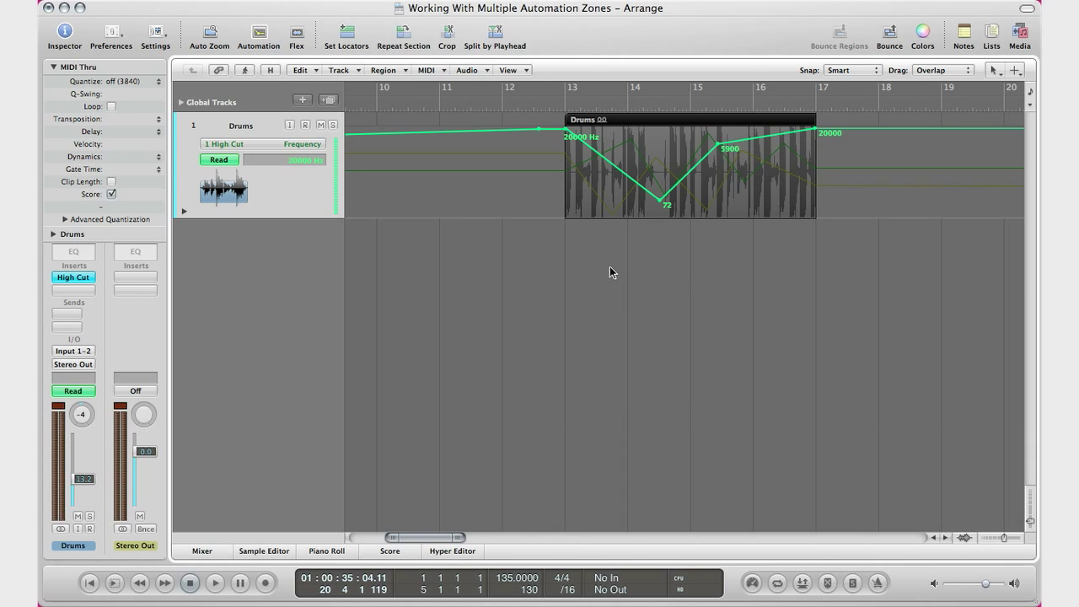
pyautogui.moveTo(63, 290)
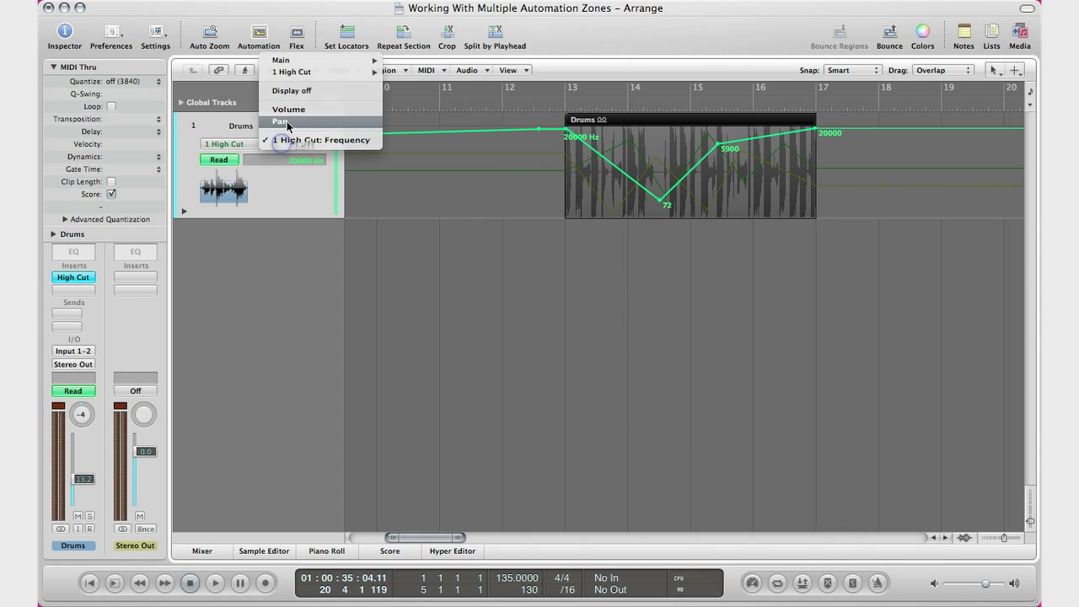
pyautogui.click(283, 122)
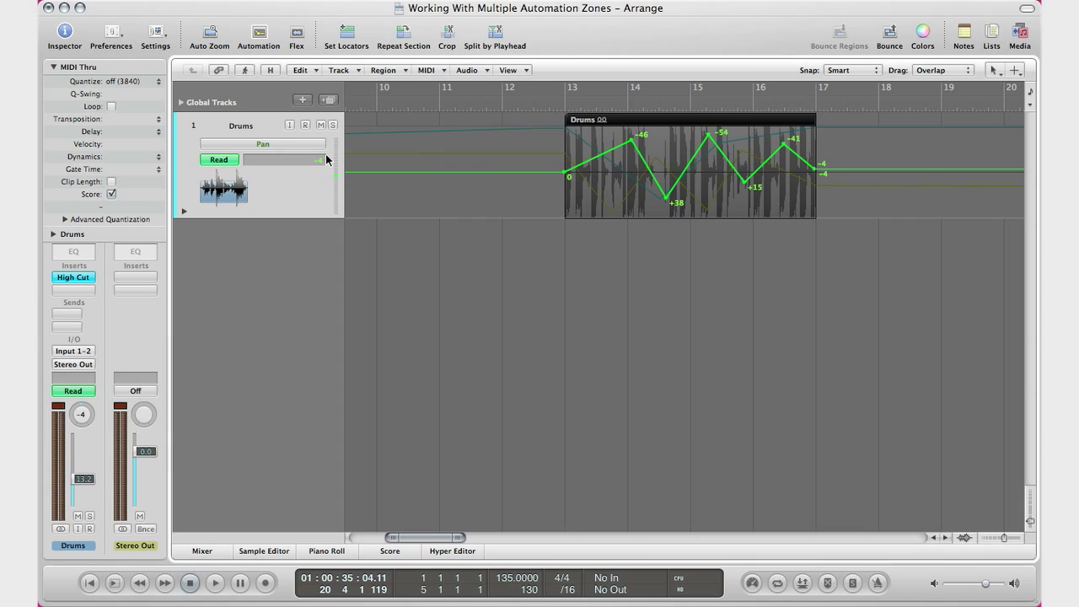
pyautogui.moveTo(293, 145)
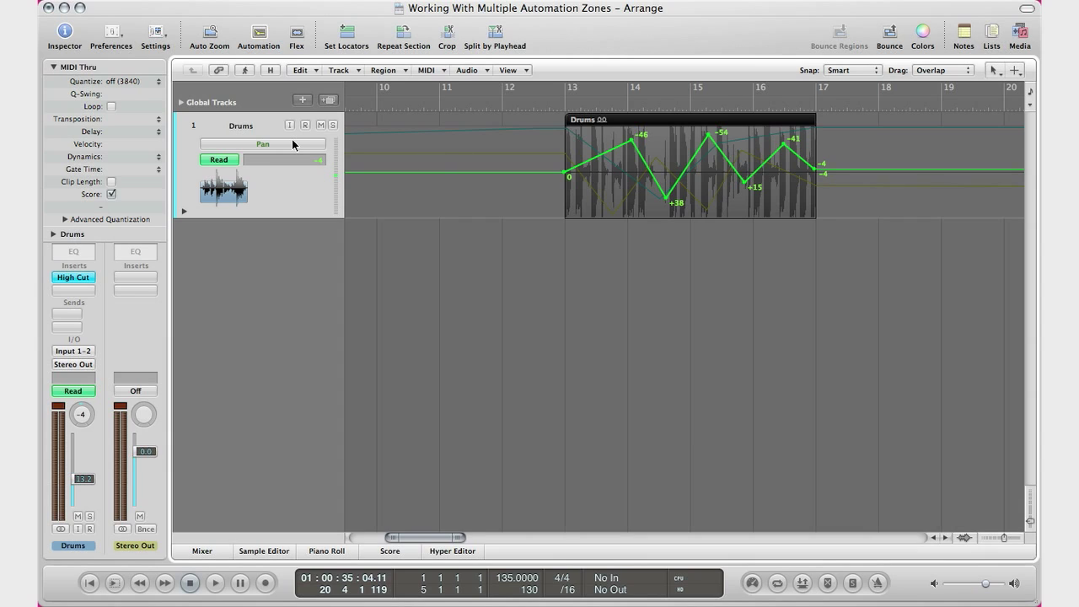
pyautogui.moveTo(398, 158)
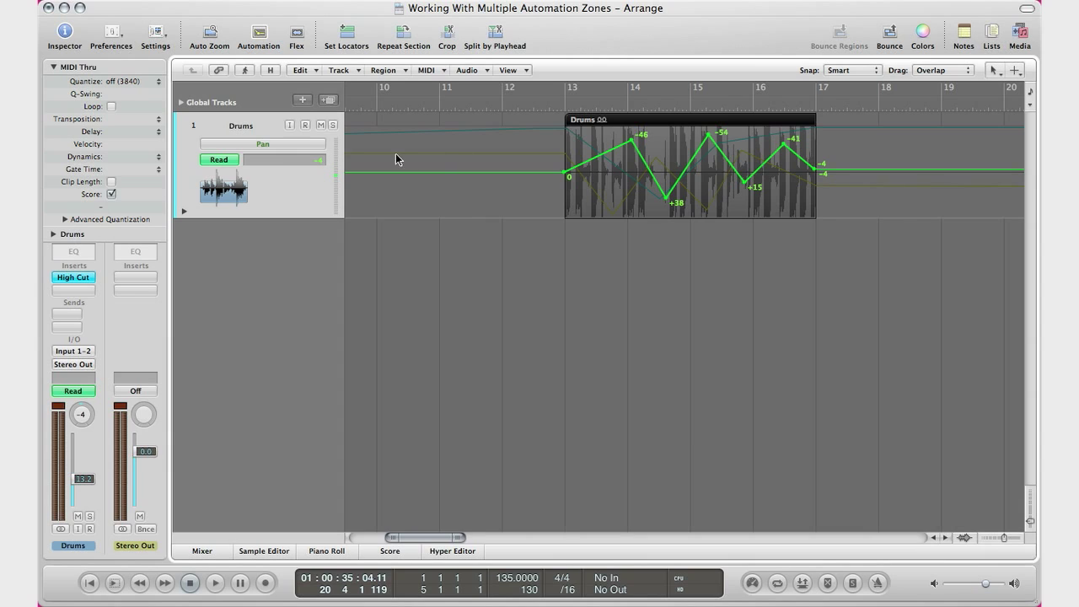
pyautogui.moveTo(301, 145)
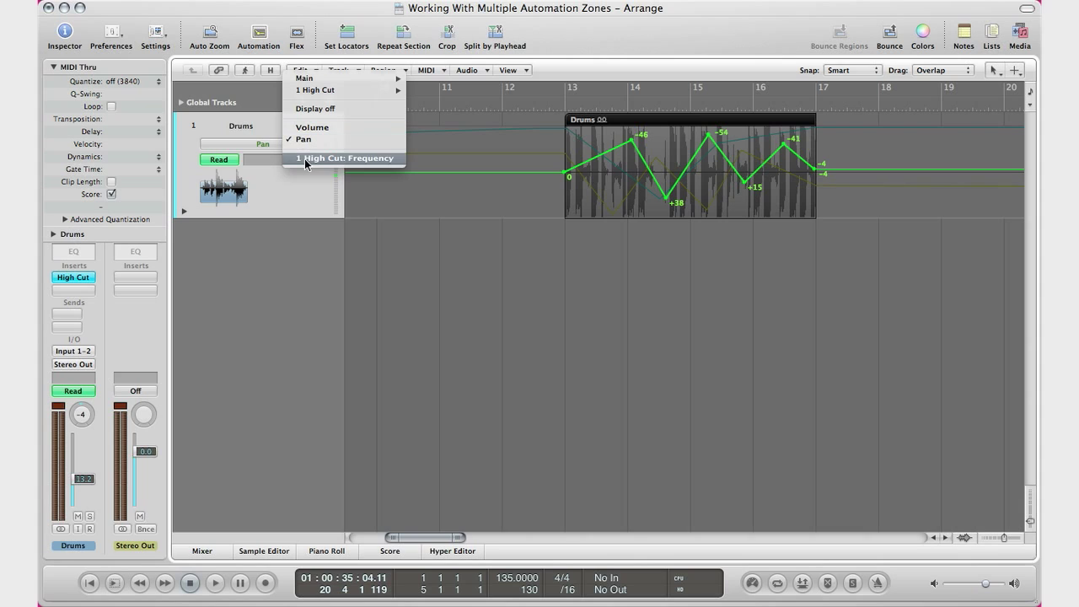
pyautogui.click(312, 128)
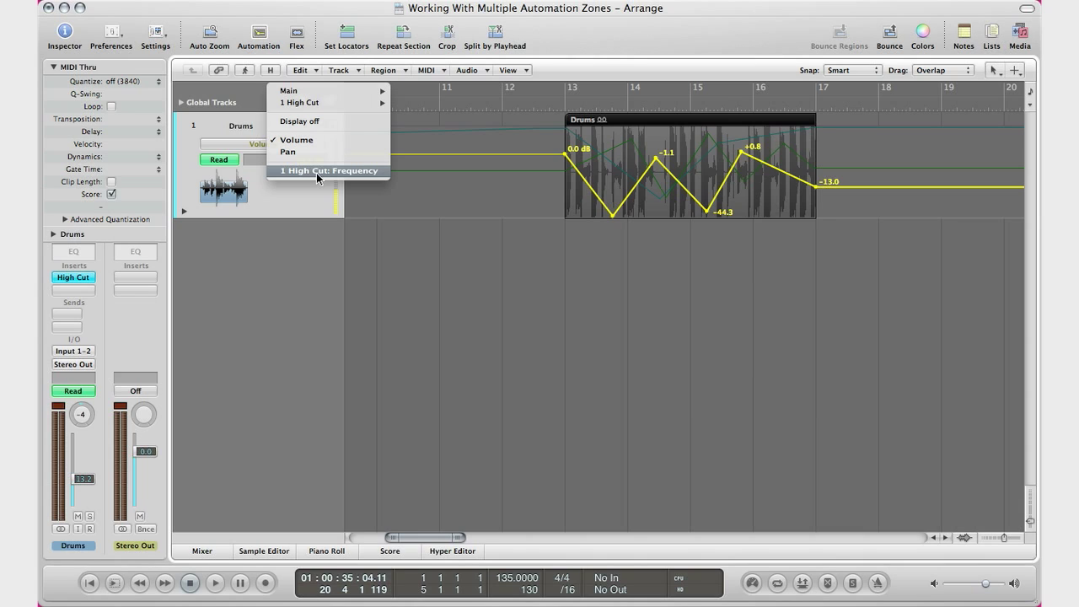
pyautogui.click(327, 170)
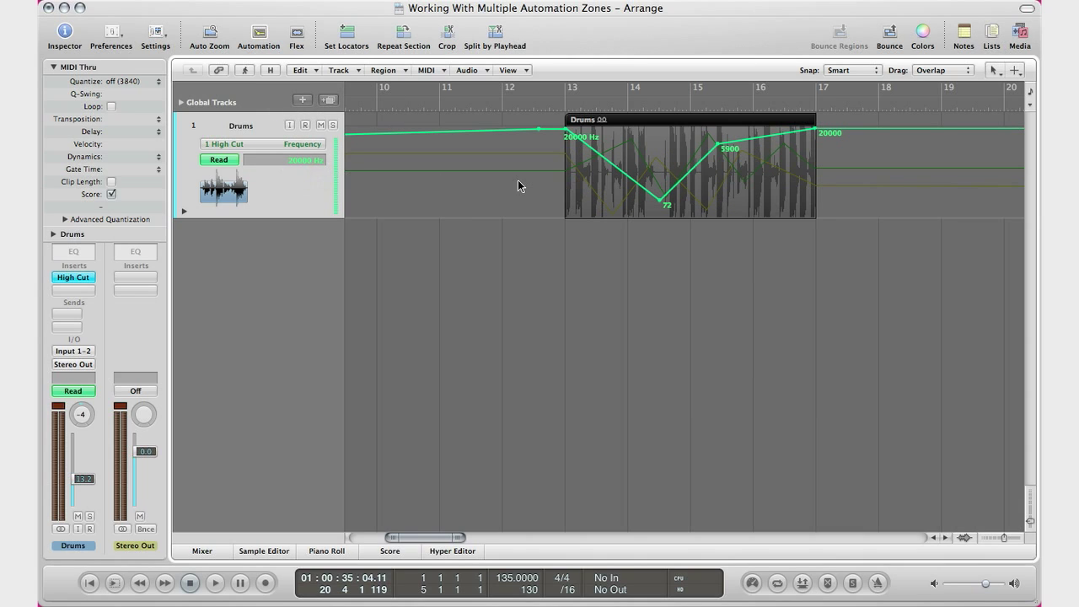
pyautogui.moveTo(413, 183)
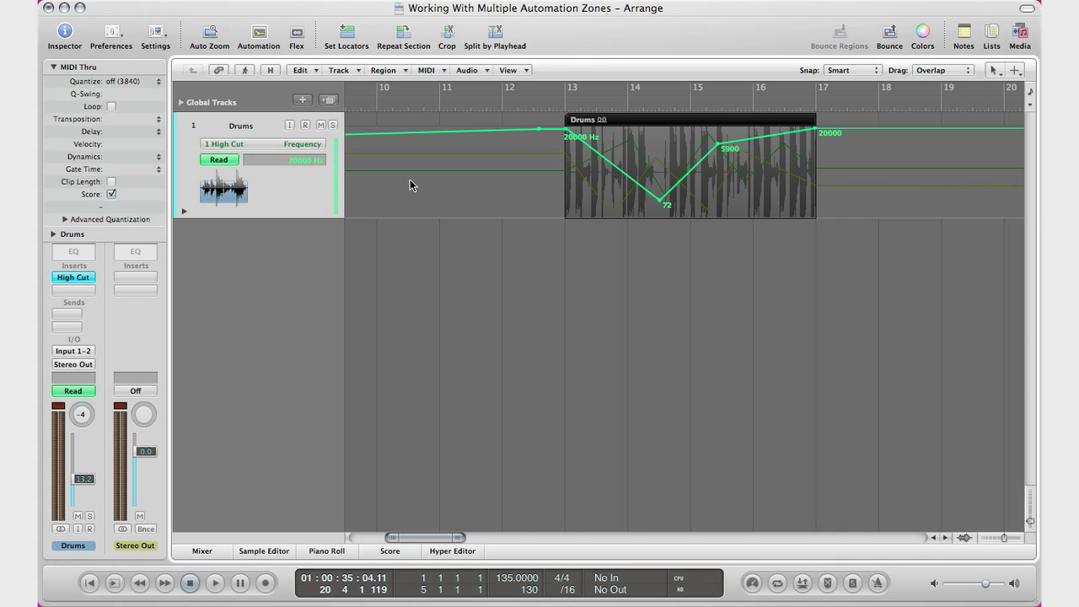
pyautogui.moveTo(295, 152)
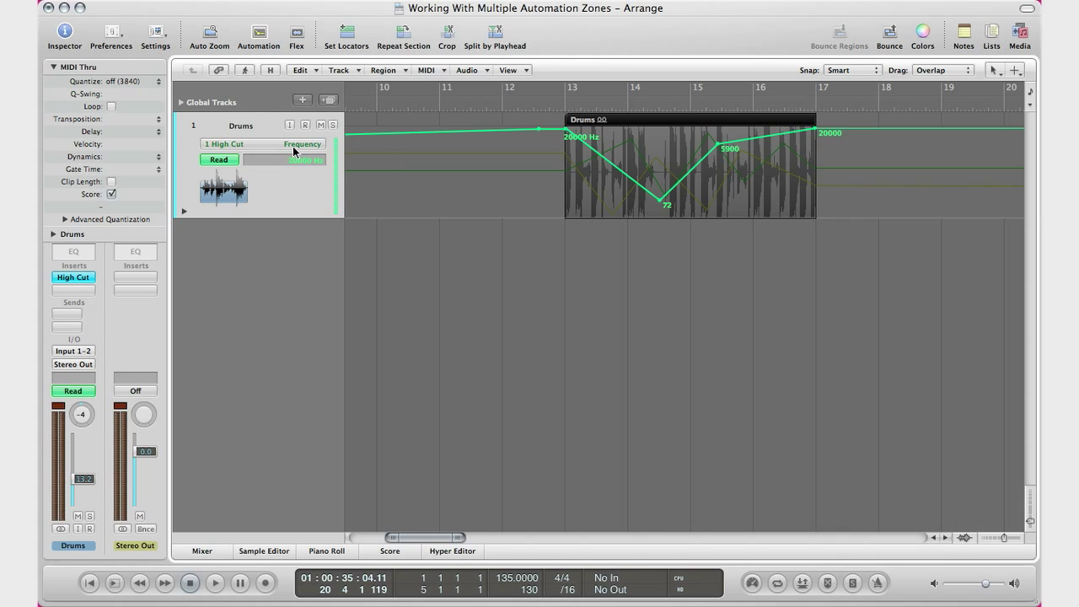
pyautogui.click(302, 144)
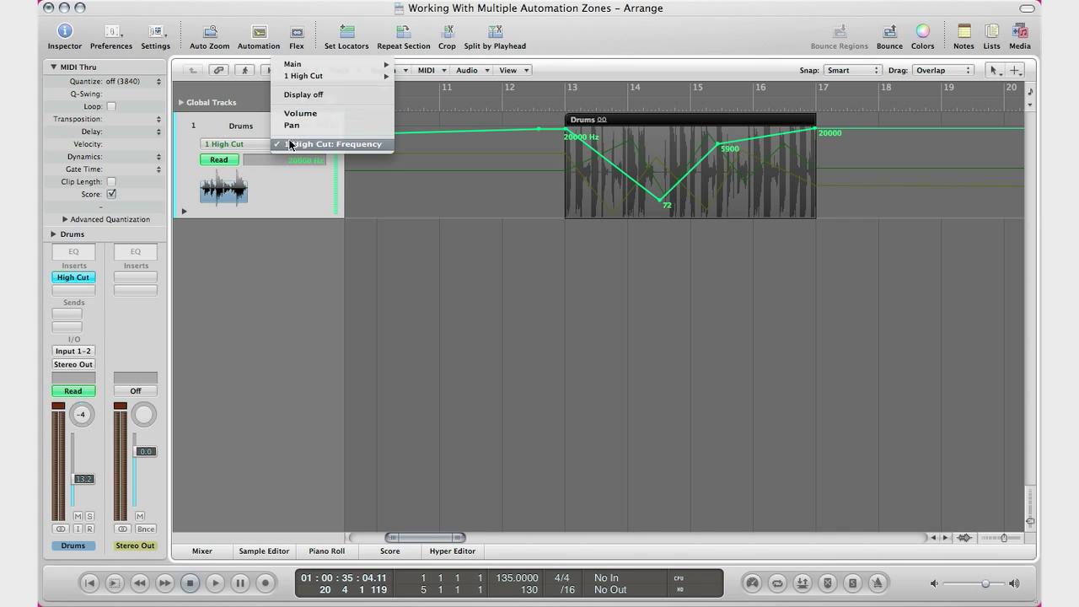
# Close the automation parameter list, leaving High Cut frequency as the displayed curve on Drums
pyautogui.click(336, 144)
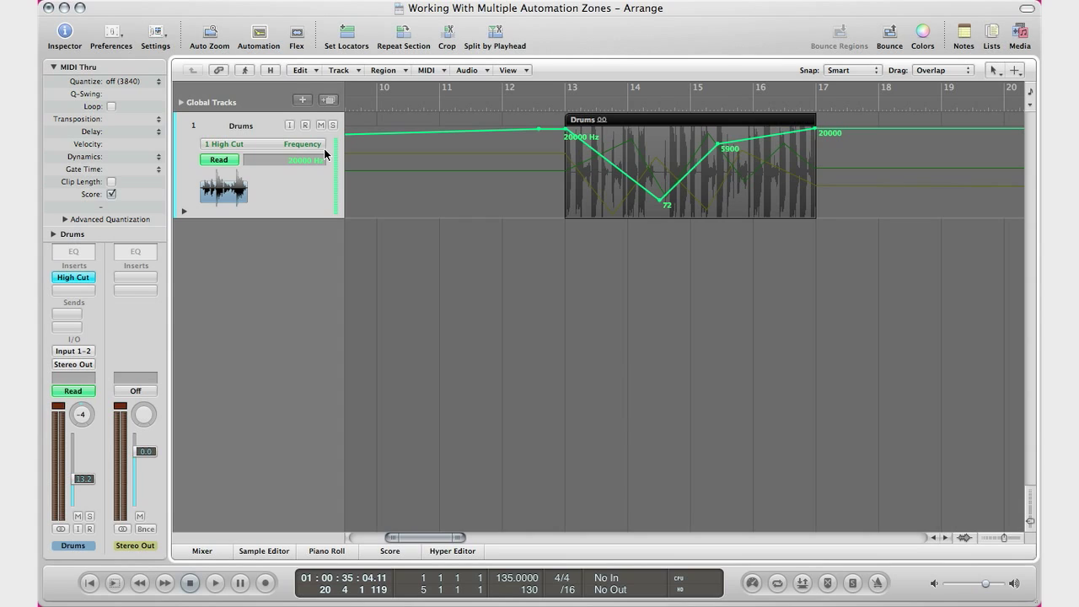
pyautogui.moveTo(324, 158)
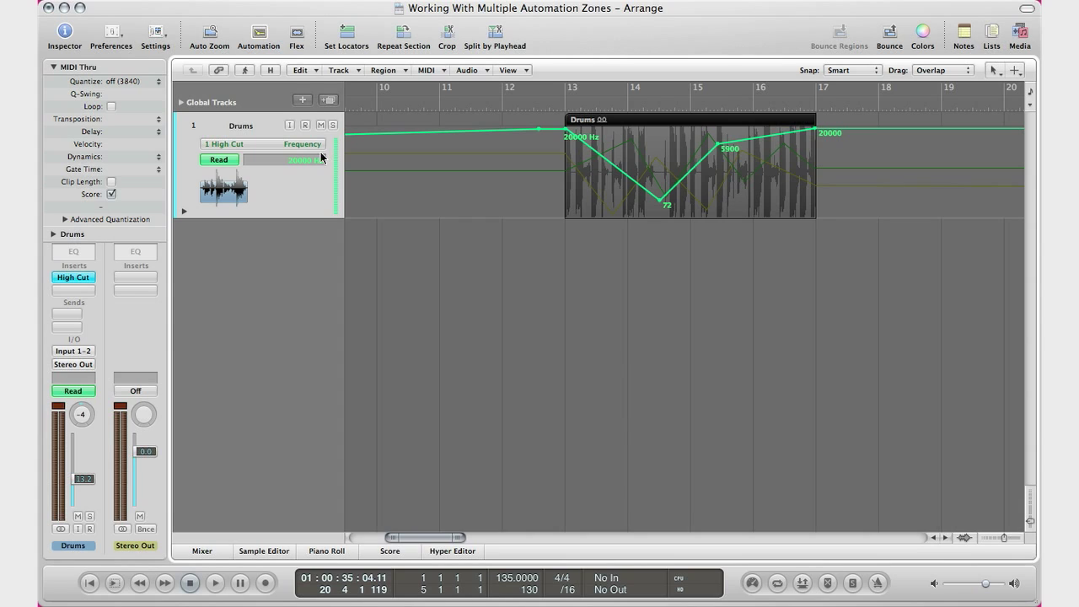
pyautogui.moveTo(185, 216)
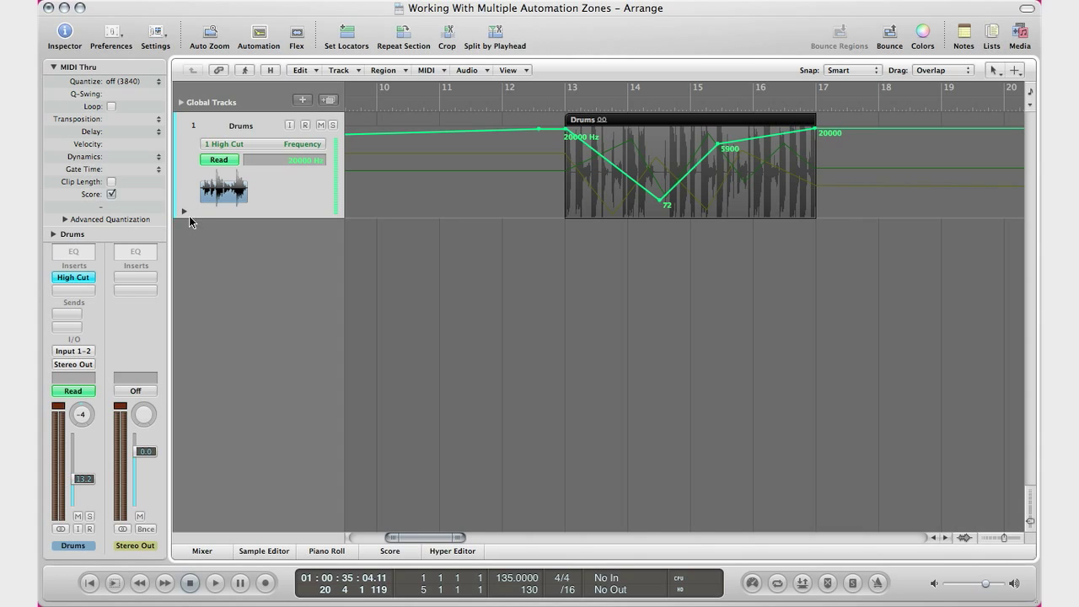
# Reveal all automation lanes on the Drums track so Volume and Pan show beneath High Cut
pyautogui.click(183, 211)
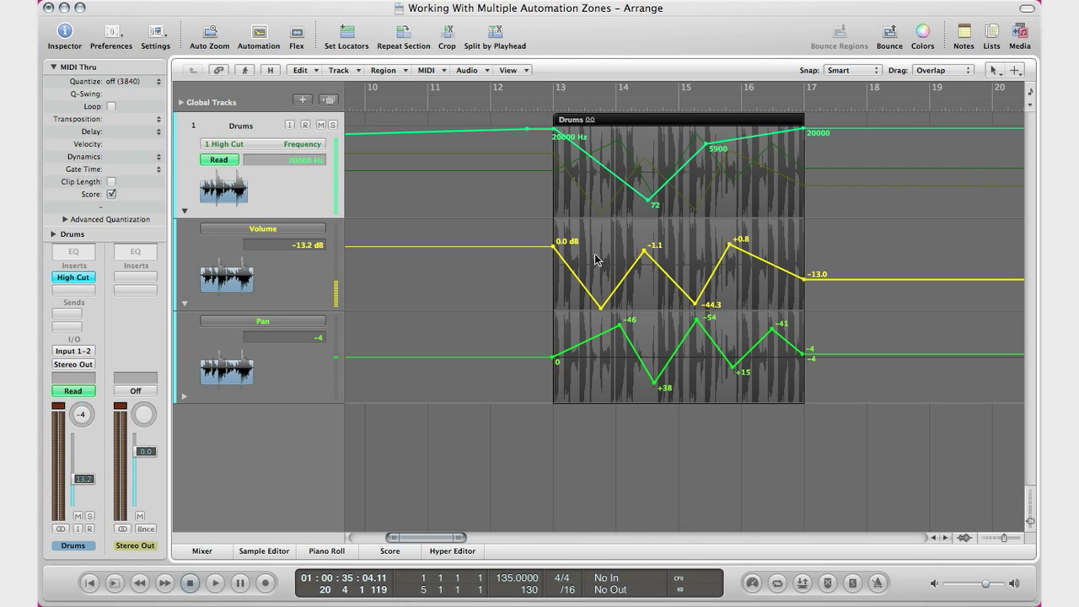
pyautogui.moveTo(612, 256)
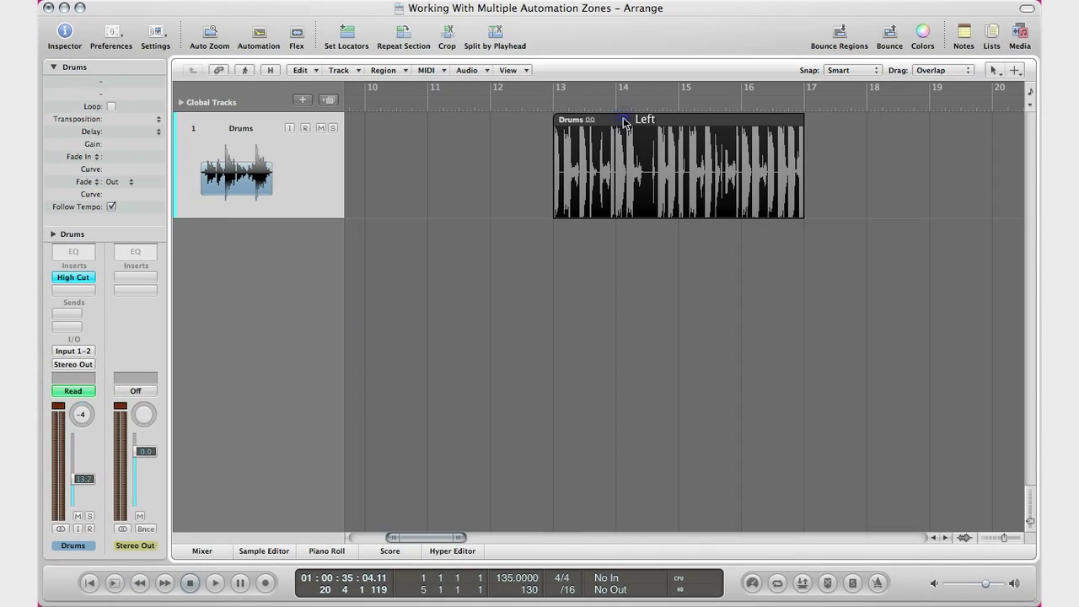
# Move all Drums track automation into the region via Track > Track Automation
pyautogui.click(339, 70)
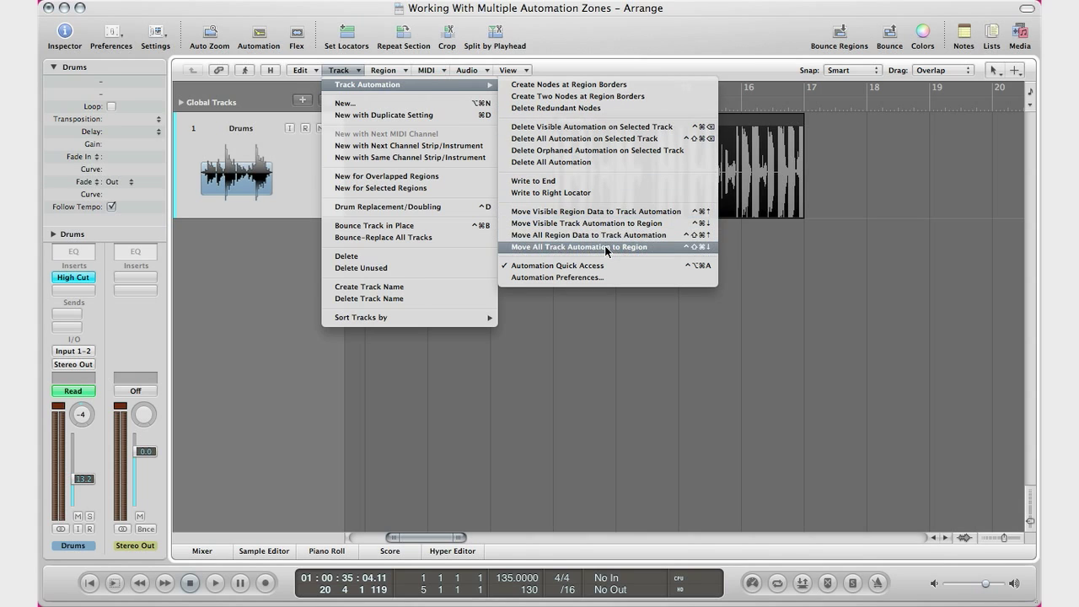
pyautogui.moveTo(610, 253)
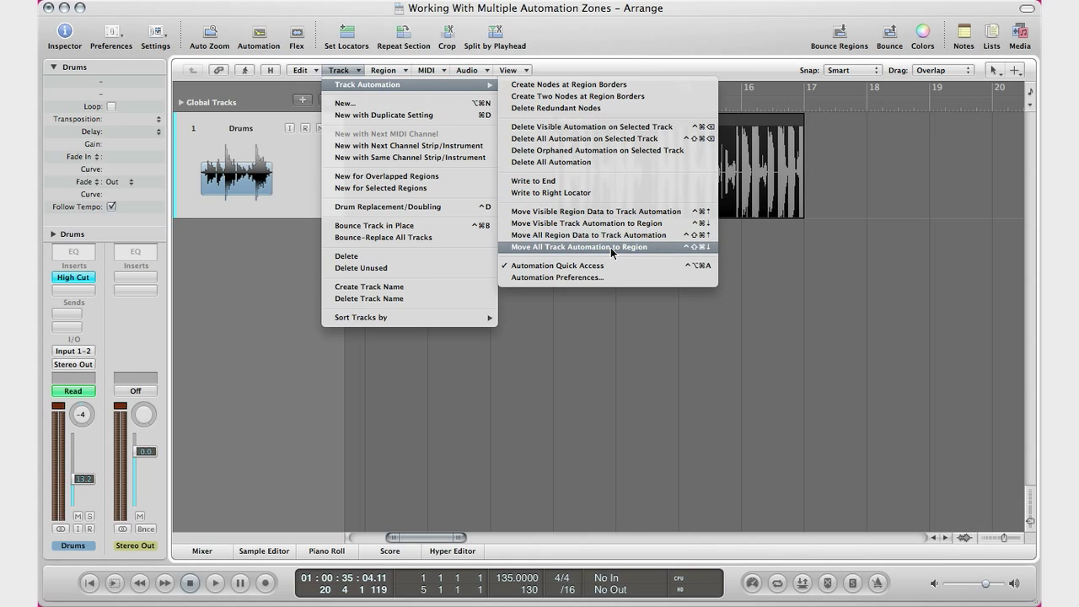
pyautogui.click(580, 246)
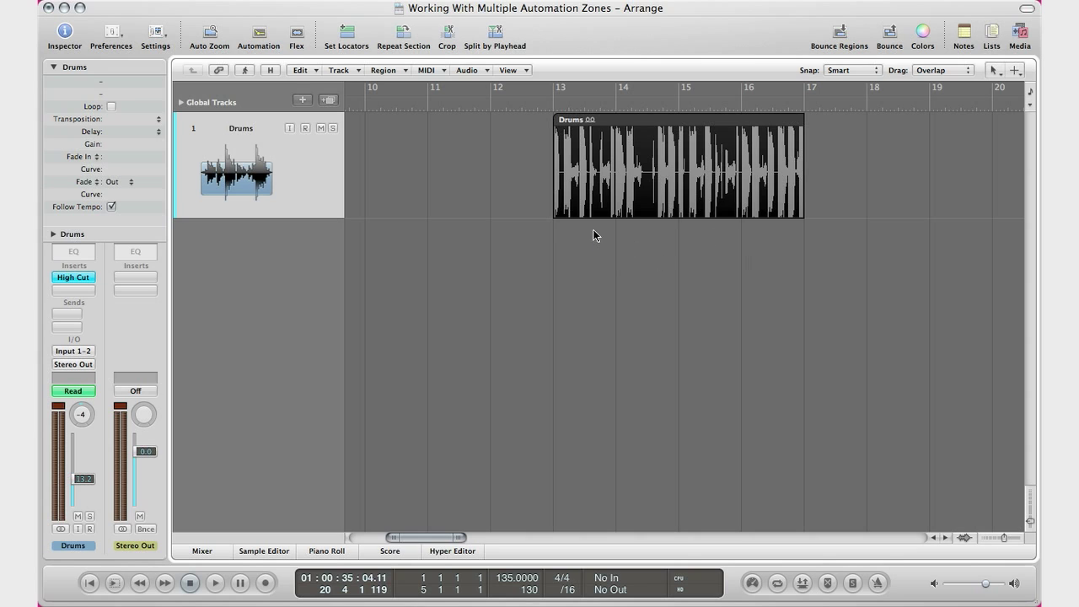
pyautogui.moveTo(593, 182)
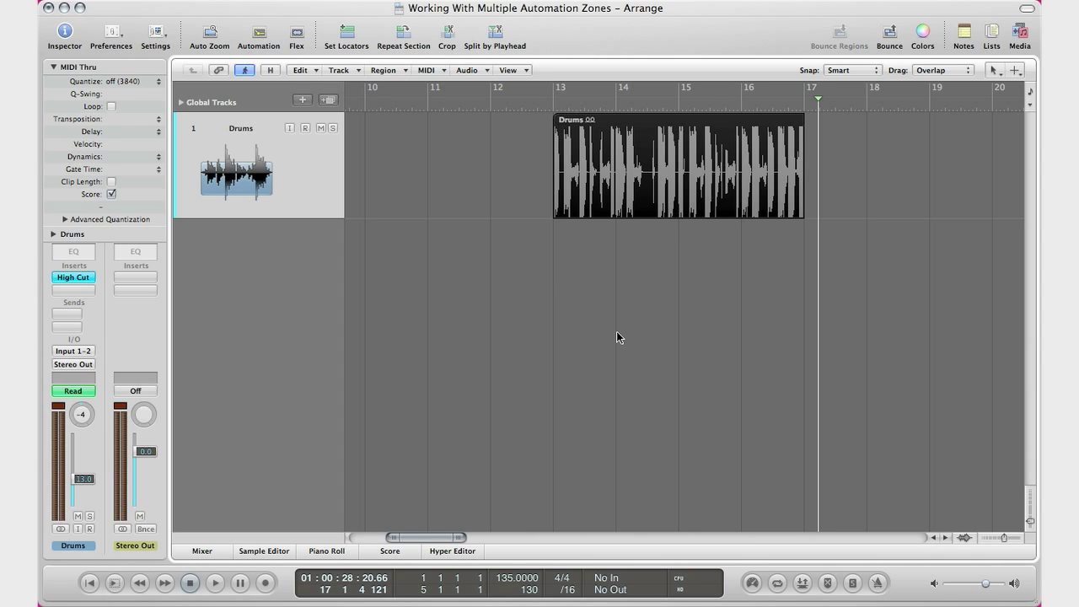
# Show automation on Drums, switch the displayed curve Volume, Pan, then back to Volume
pyautogui.click(258, 33)
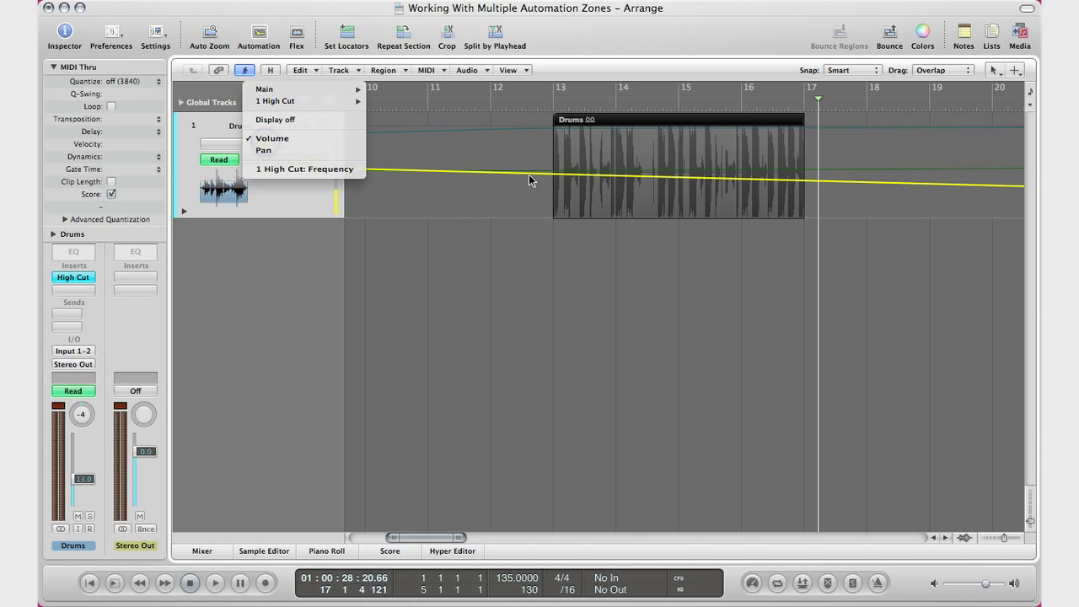
pyautogui.click(273, 138)
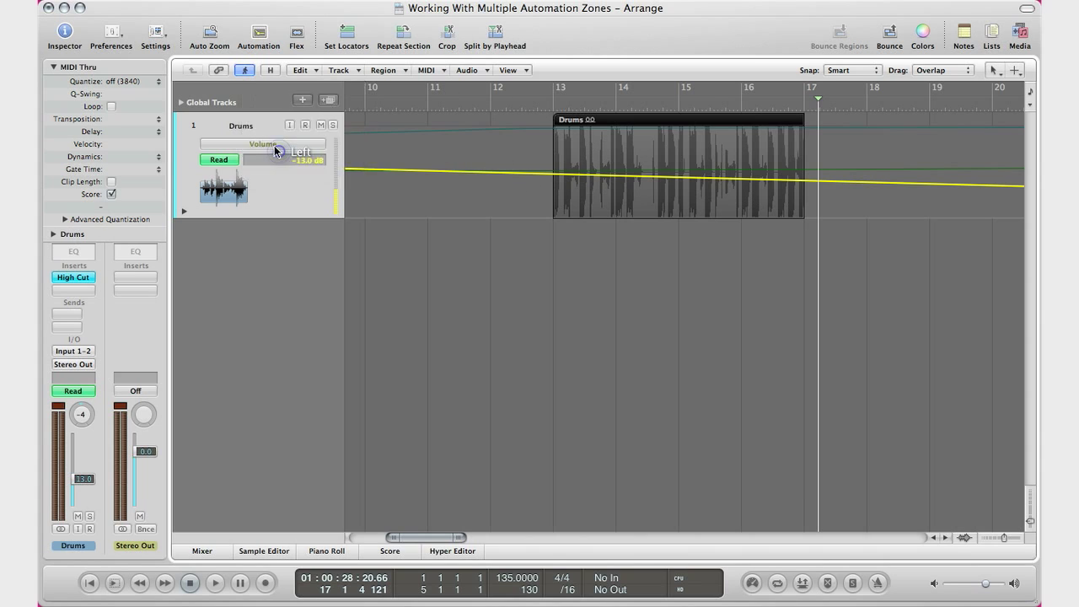
pyautogui.click(261, 144)
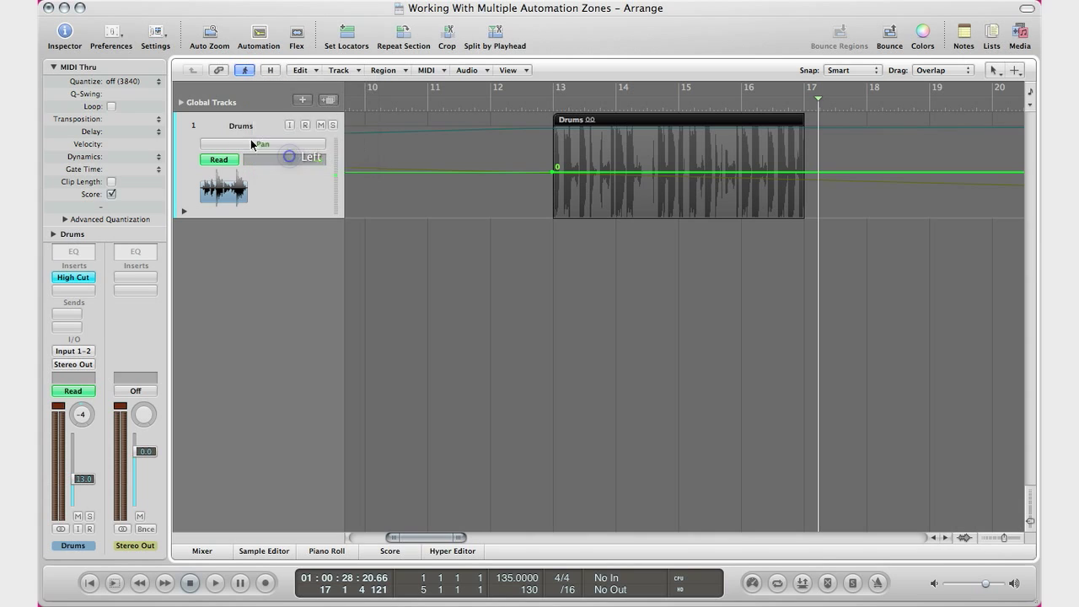
pyautogui.click(263, 144)
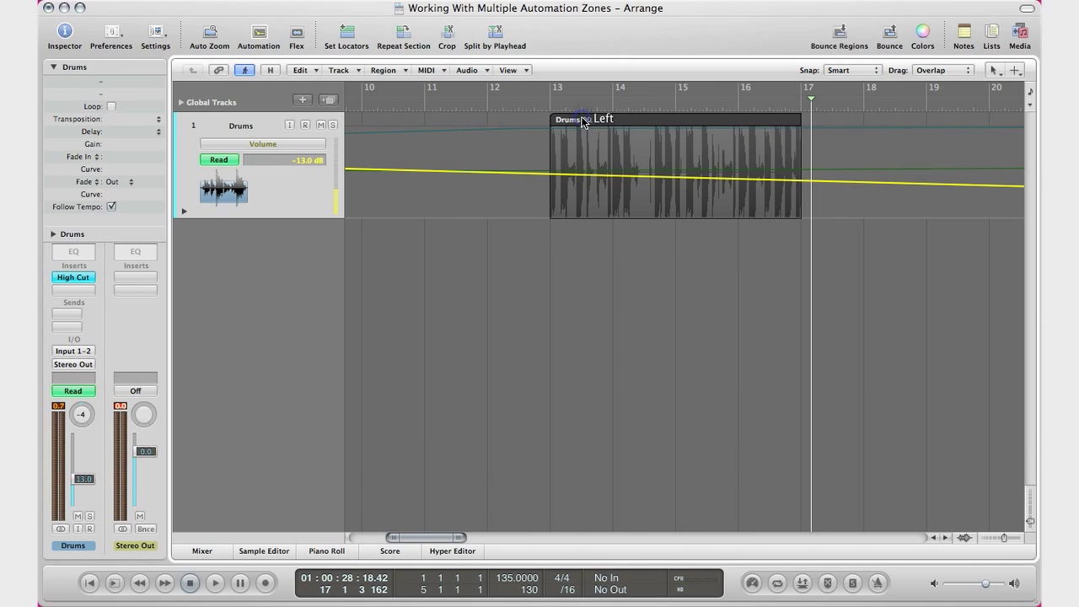
# Move all region data back to track automation and reveal the Volume, Pan and High Cut lanes
pyautogui.click(337, 70)
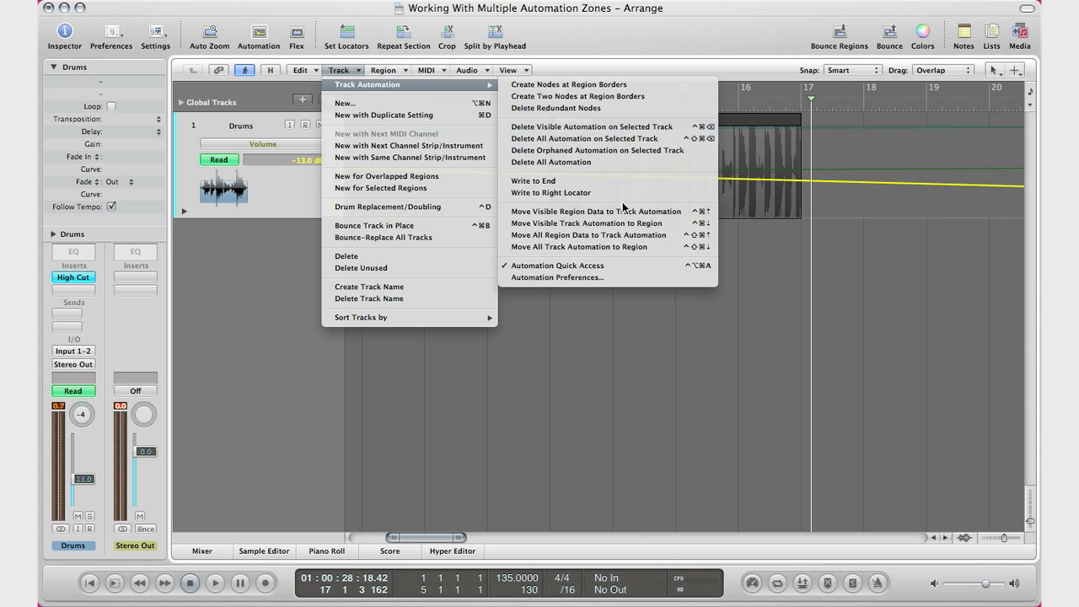
pyautogui.moveTo(590, 236)
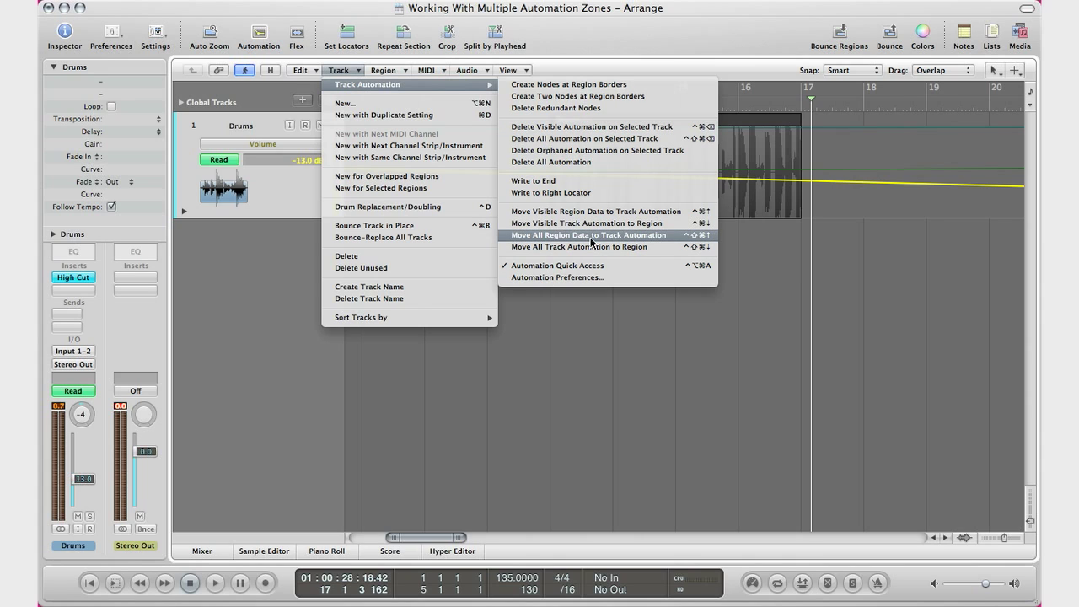
pyautogui.click(586, 236)
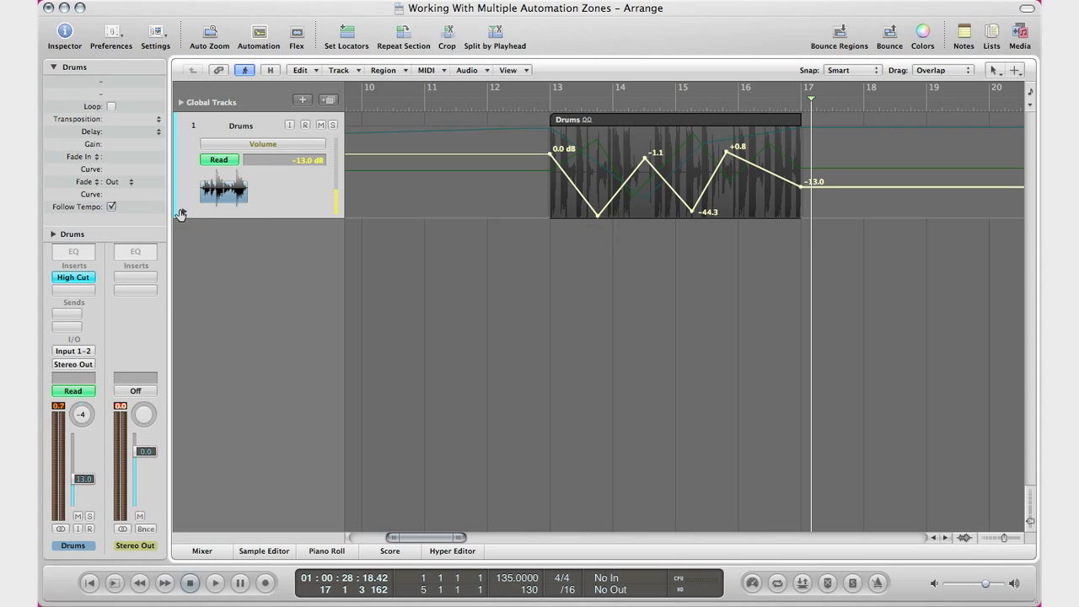
pyautogui.click(184, 211)
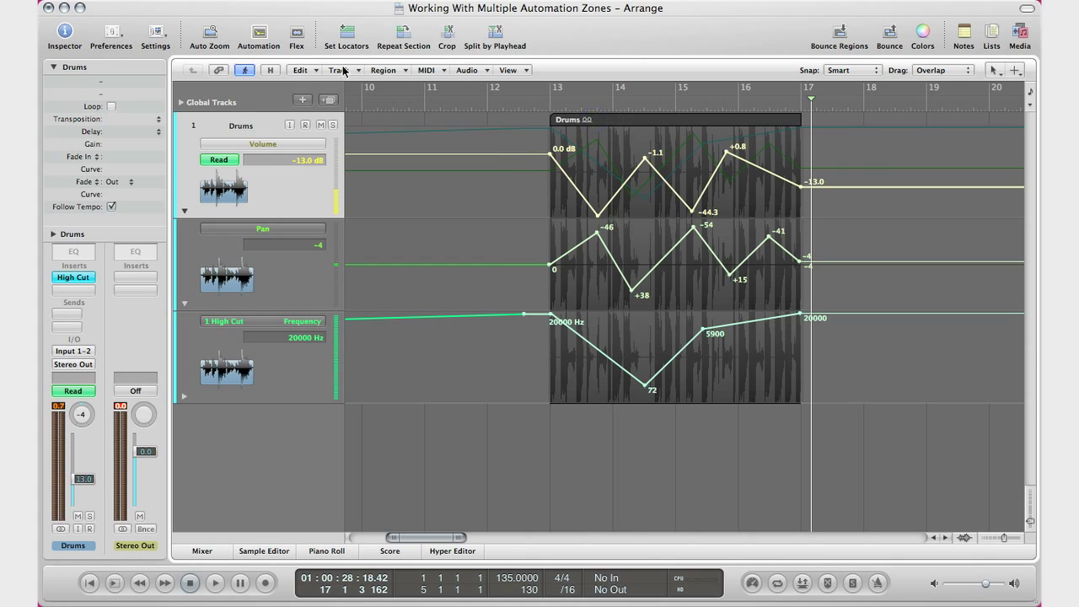
pyautogui.click(338, 71)
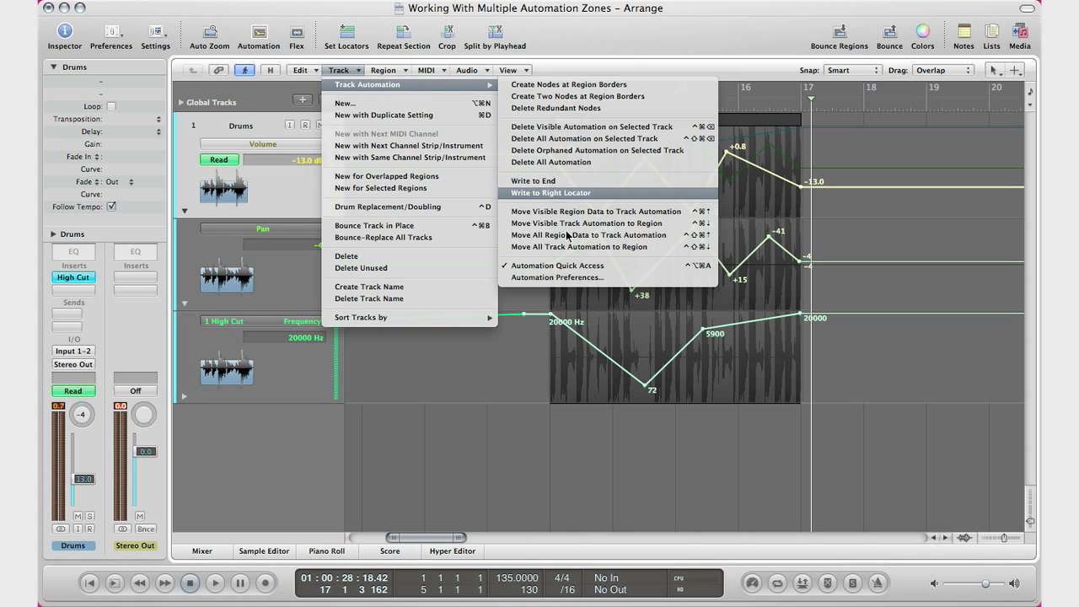
pyautogui.moveTo(580, 246)
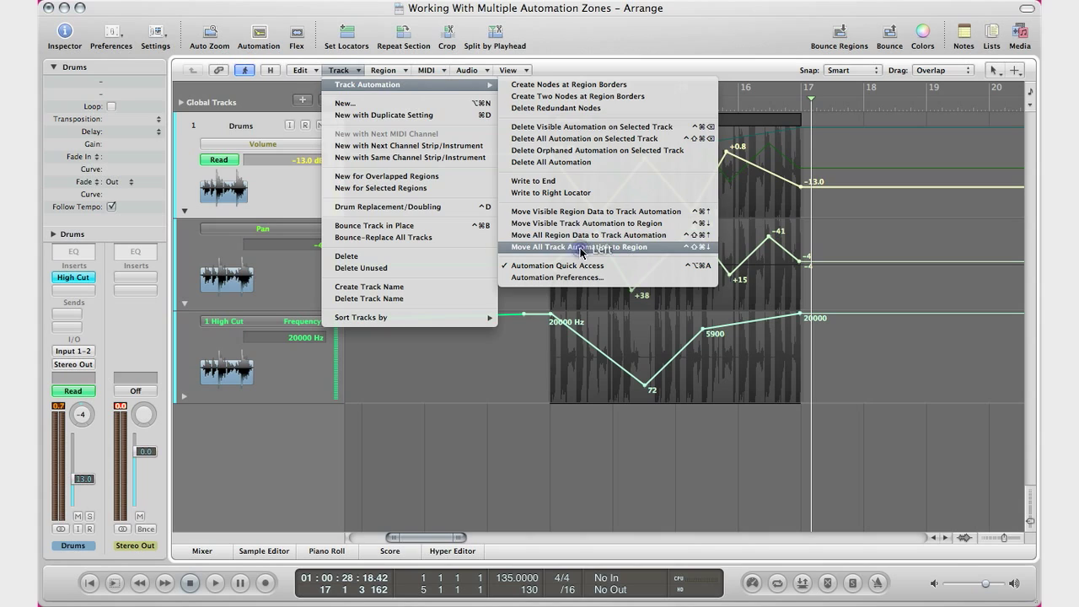
# Move all track automation into the Drums region again and hide the extra lanes
pyautogui.click(579, 246)
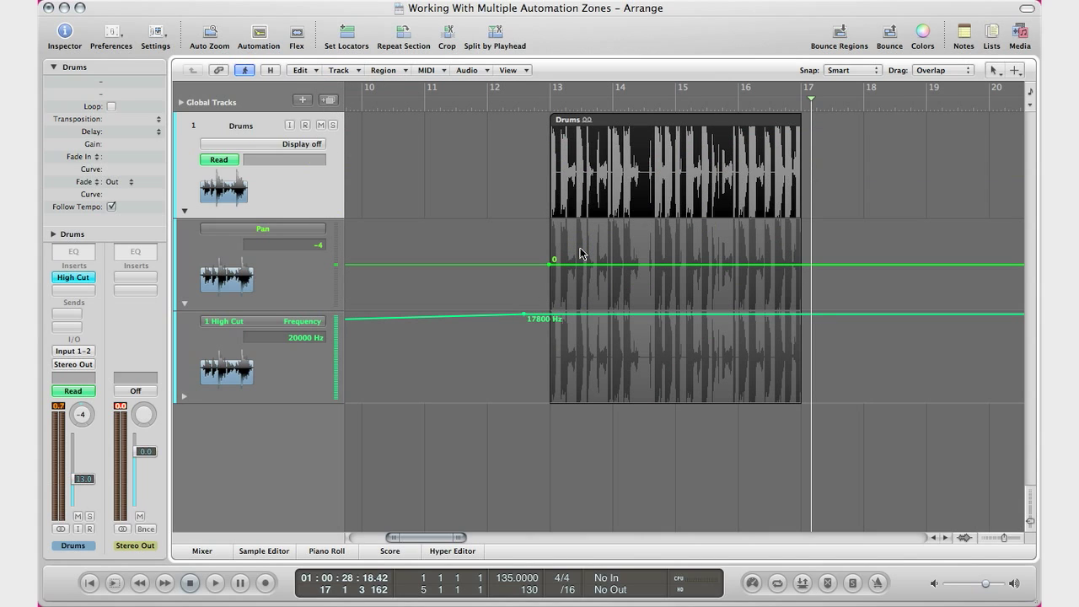
pyautogui.click(184, 210)
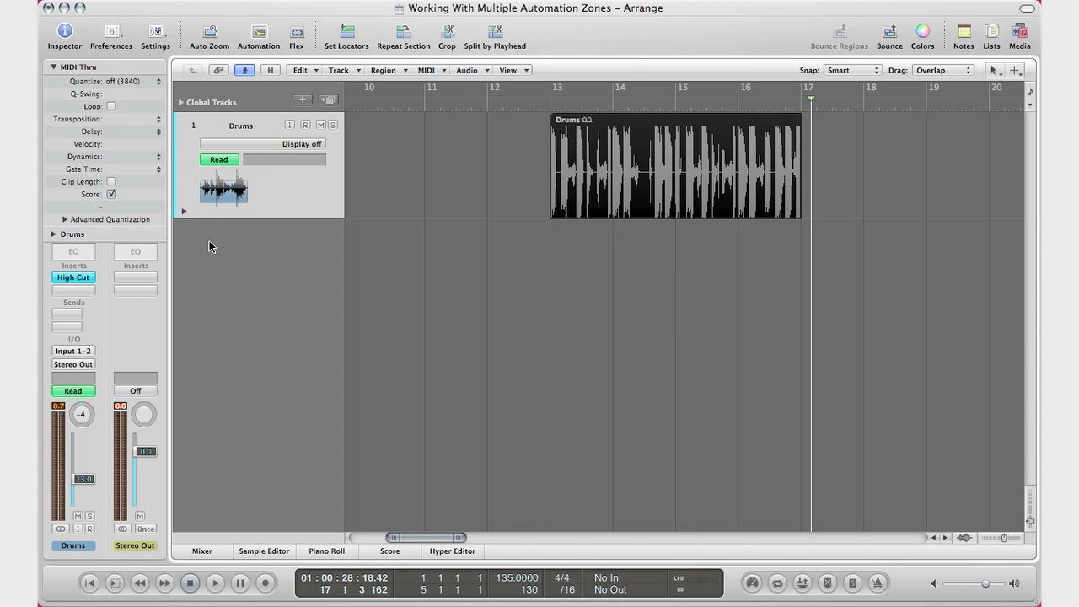
pyautogui.moveTo(270, 243)
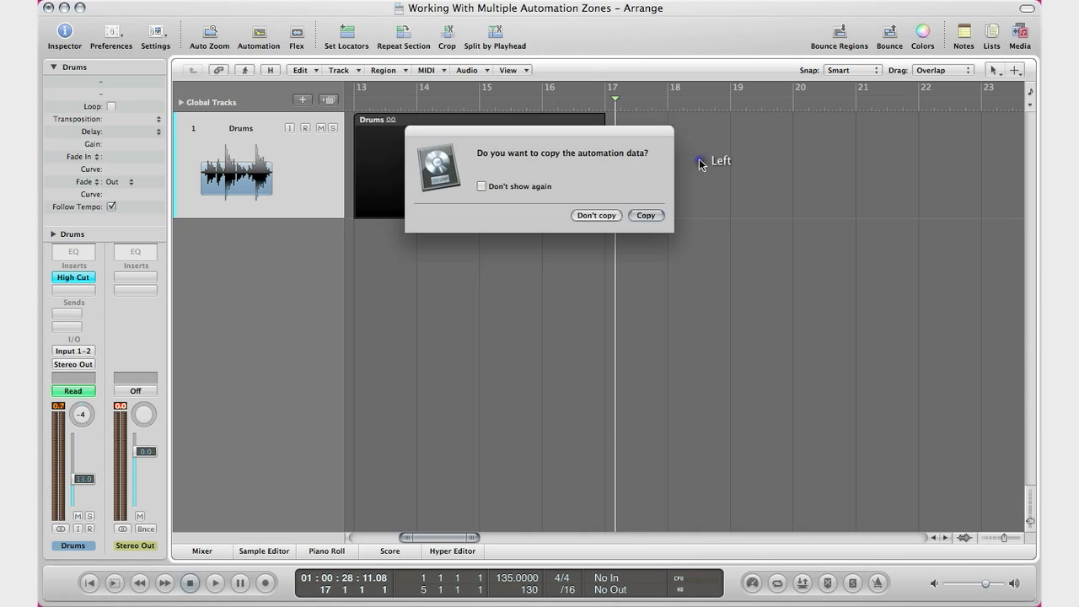
# Confirm Copy in the automation dialog so the duplicated Drums.1 region keeps its automation
pyautogui.click(644, 216)
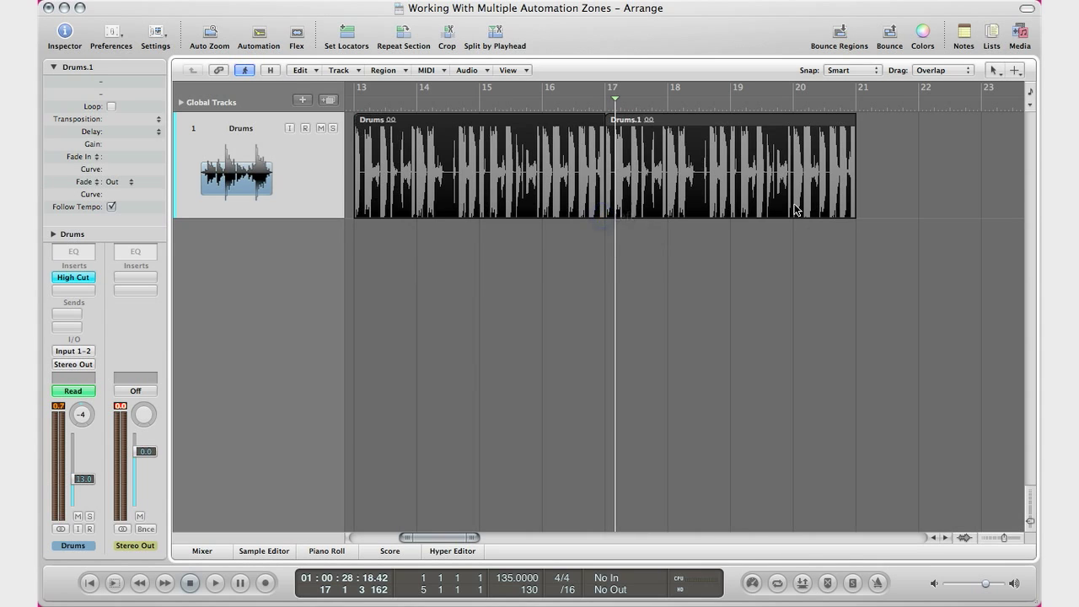
pyautogui.moveTo(755, 198)
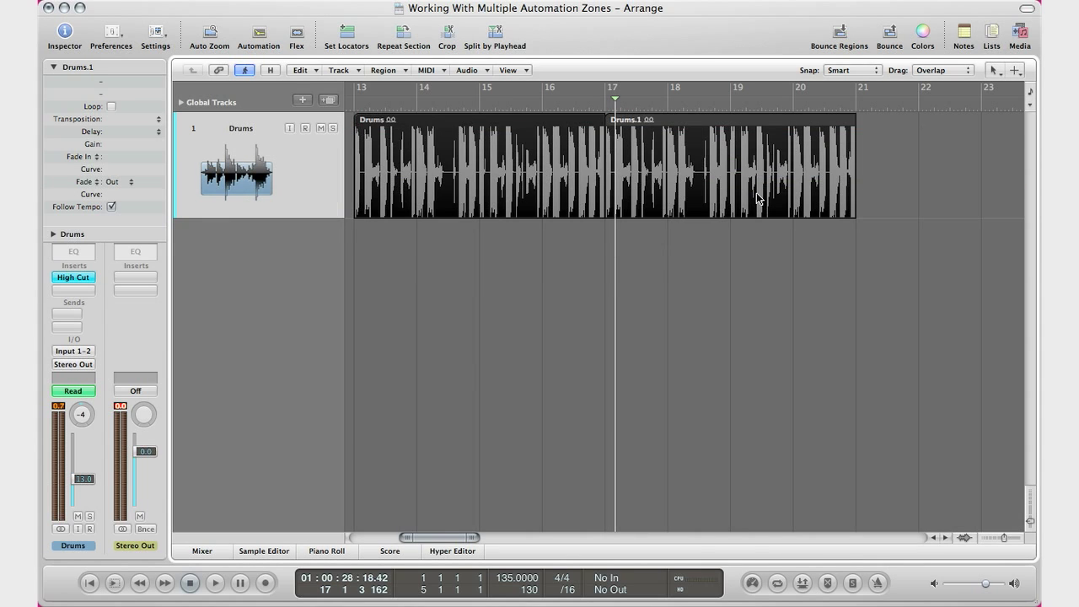